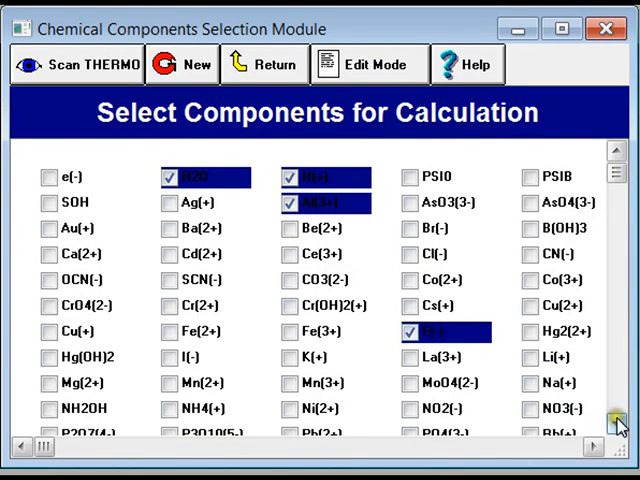
- Scroll the component list to reach the remaining aluminium, fluoride and sulfate entries
scroll("down", 3)
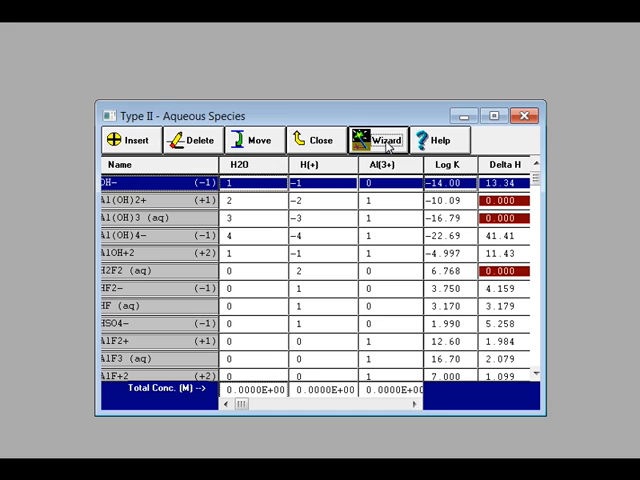
- In the Calculation Wizard, fix the pH at 5.1
left_click(380, 140)
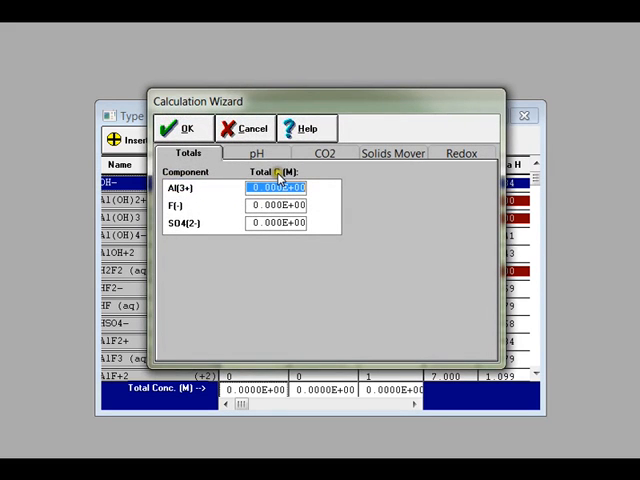
left_click(260, 152)
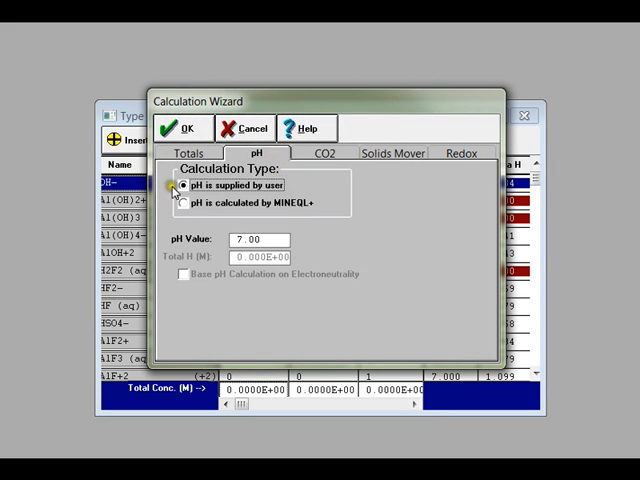
triple_click(256, 240)
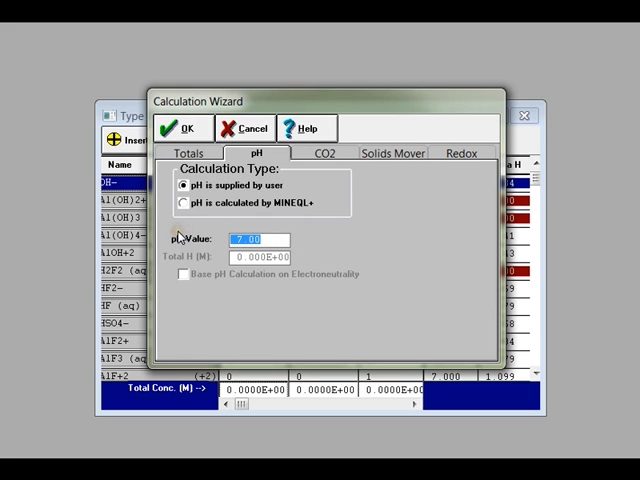
type("5.1")
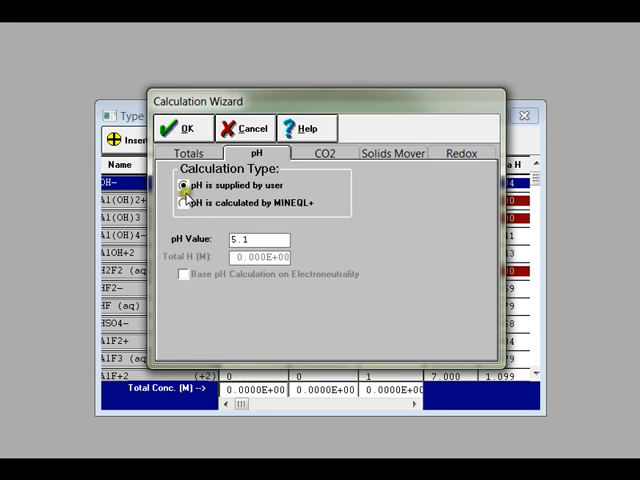
- Enter totals of 1e-5 M Al3+ and 1e-6 M for F- and SO4-2
left_click(188, 152)
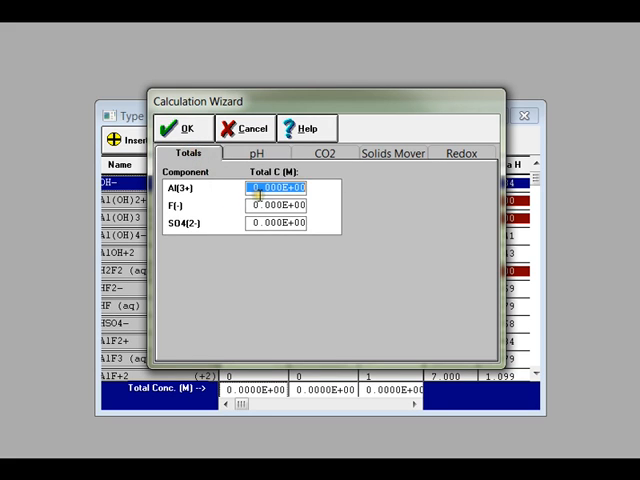
type("1e")
left_click(276, 204)
type("1")
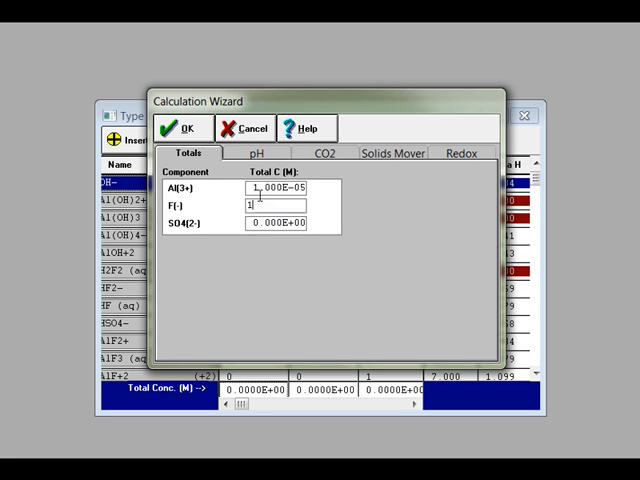
type("e-6")
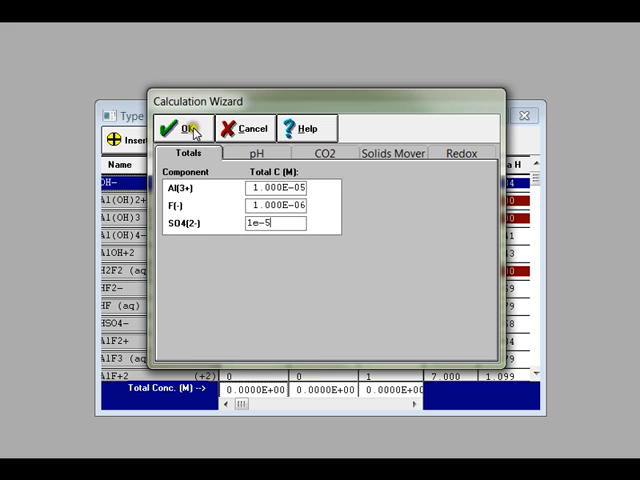
- Accept the wizard inputs and bring up the MultiRun Manager
left_click(184, 128)
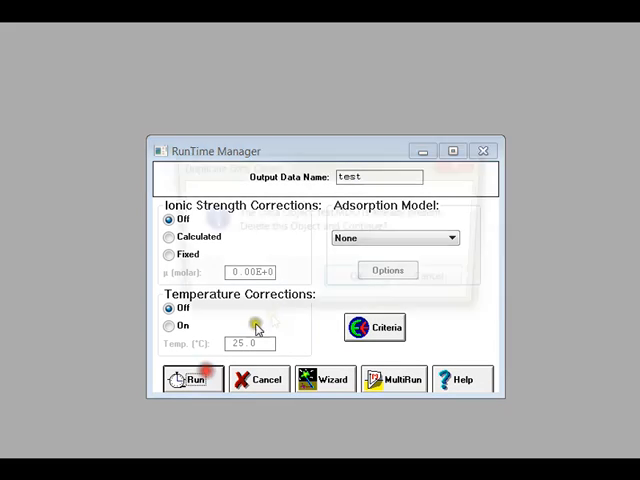
left_click(192, 378)
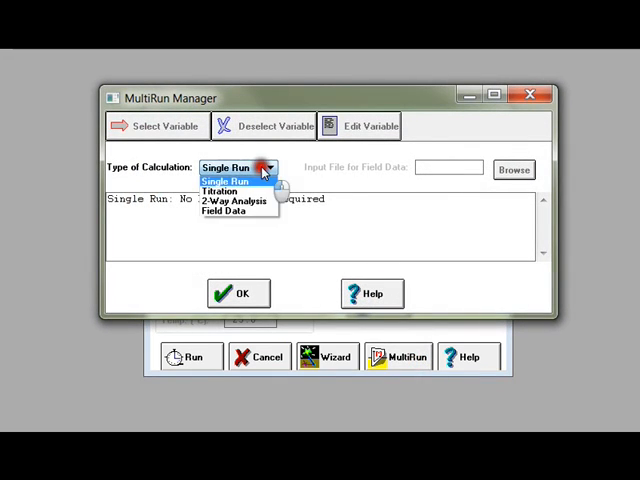
- Define a titration varying Log K of pH from 4 to 10
left_click(212, 190)
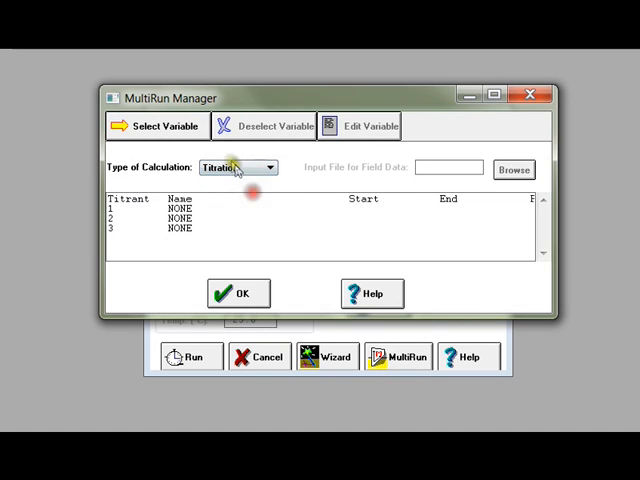
left_click(168, 126)
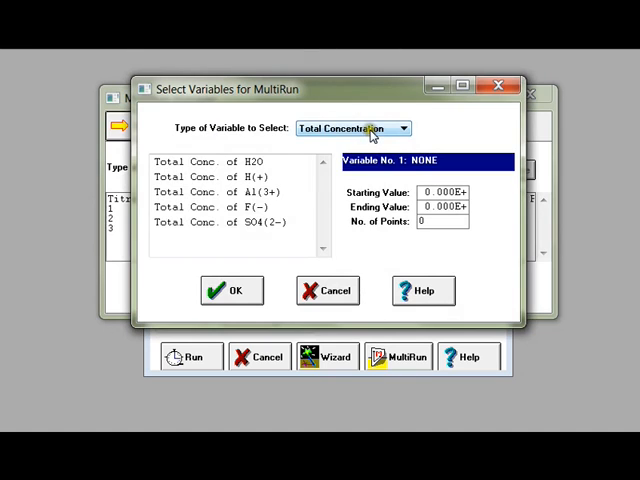
left_click(408, 128)
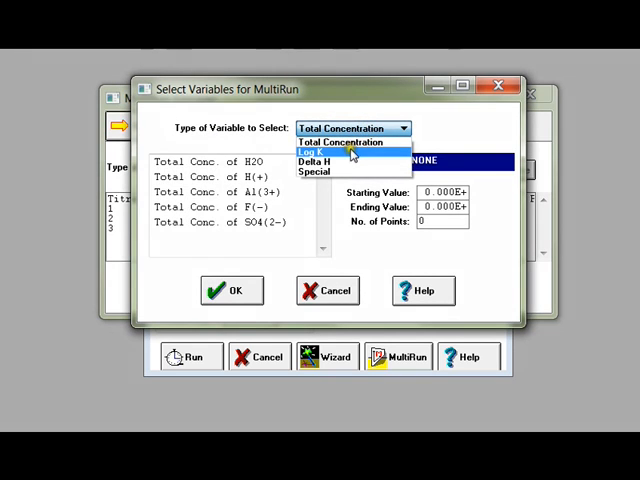
left_click(314, 152)
type("10")
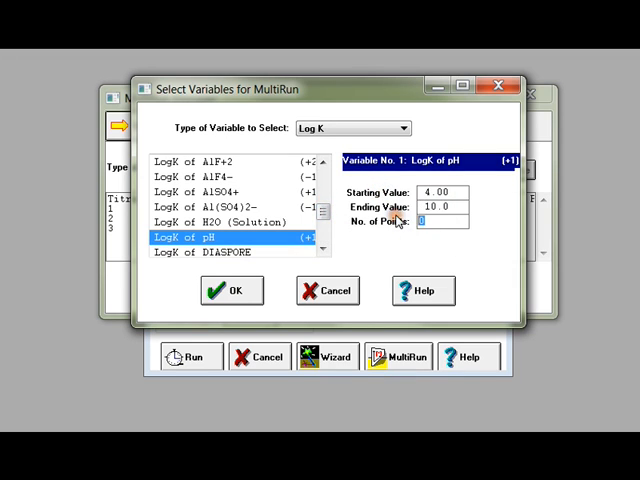
left_click(232, 290)
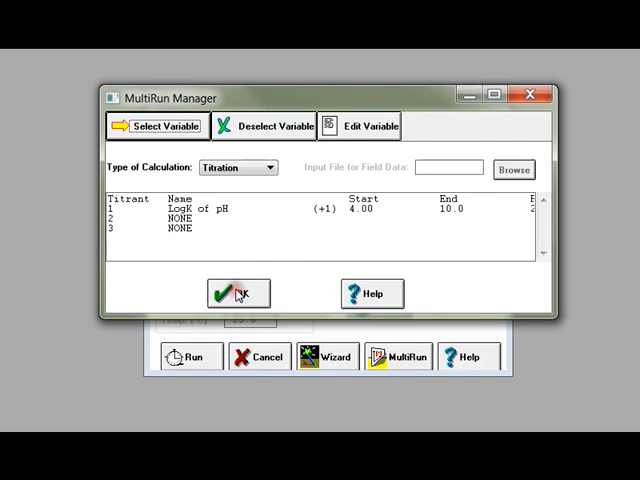
- Accept the titration setup and run the multi-run calculation
left_click(236, 292)
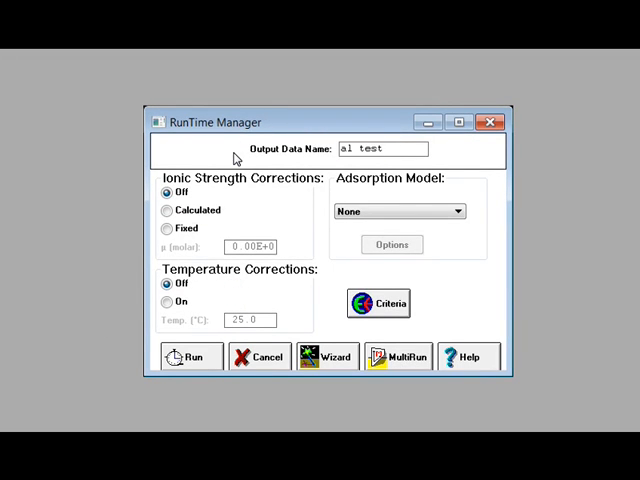
left_click(188, 356)
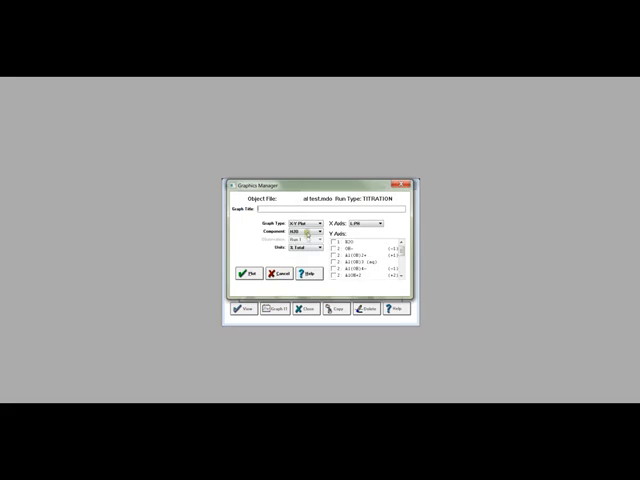
- Plot species distributions against pH in Graphics Manager and select further species
left_click(308, 236)
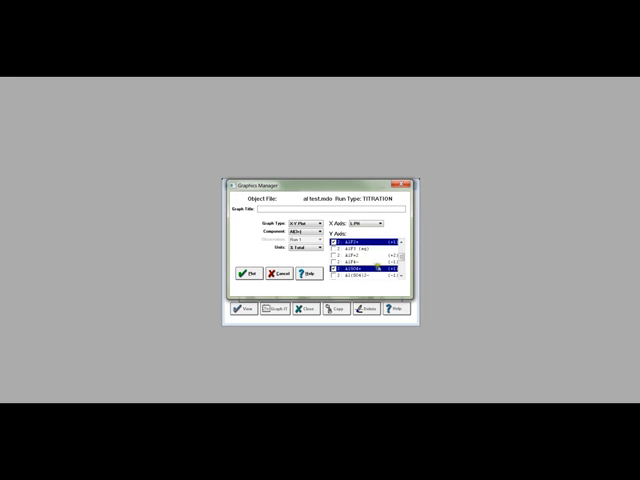
left_click(244, 276)
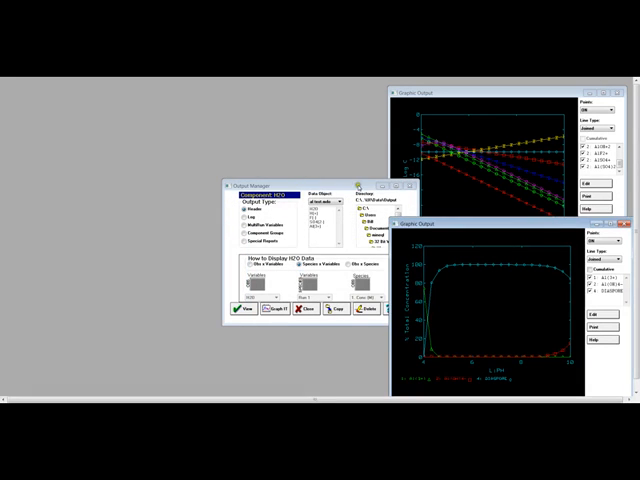
left_click(270, 308)
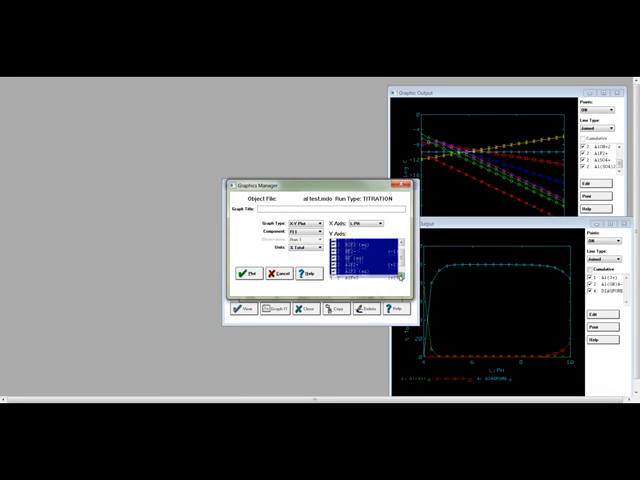